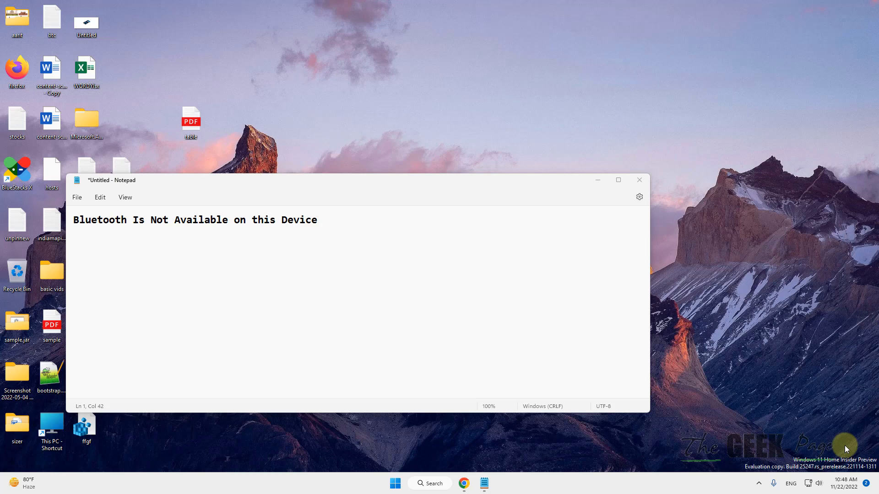
mouse_move(457, 357)
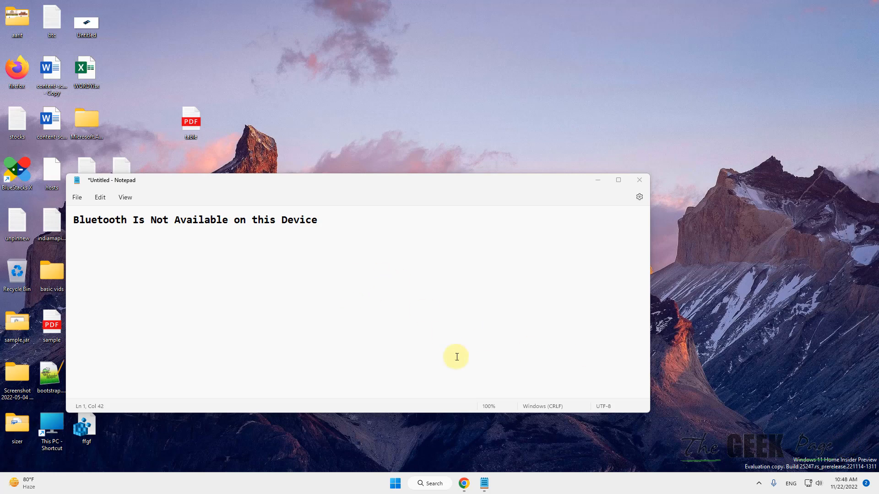
mouse_move(419, 462)
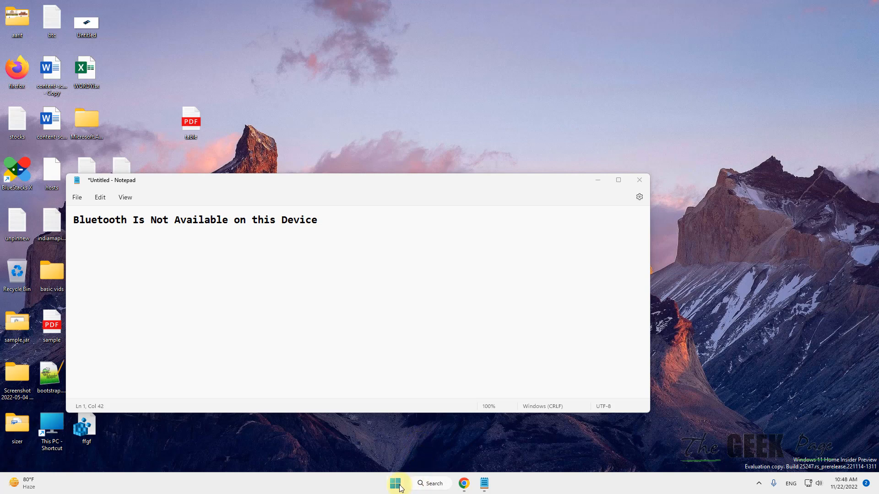
Step: Reopen Settings on Other troubleshooters and scroll until the Bluetooth troubleshooter is visible
click(397, 484)
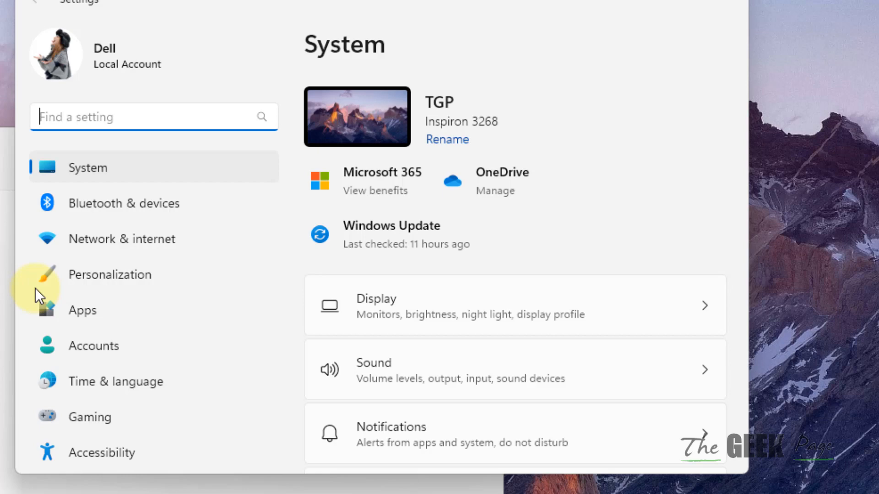
mouse_move(117, 203)
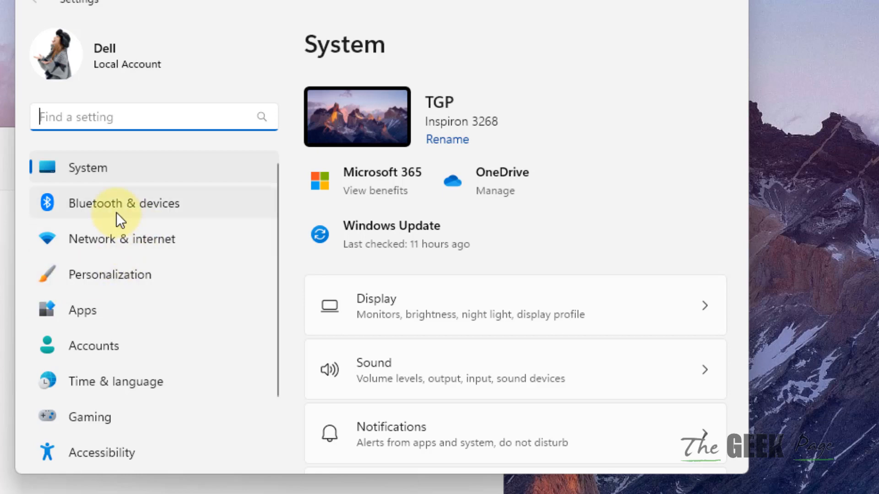
mouse_move(93, 219)
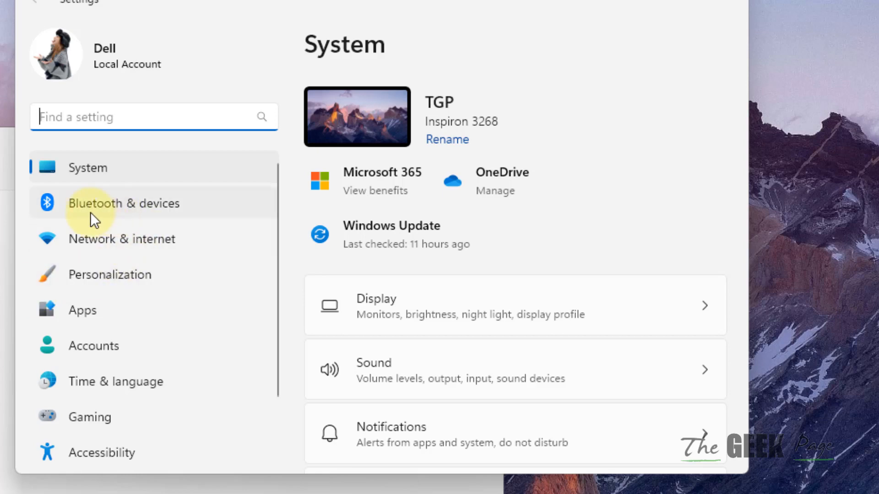
click(124, 204)
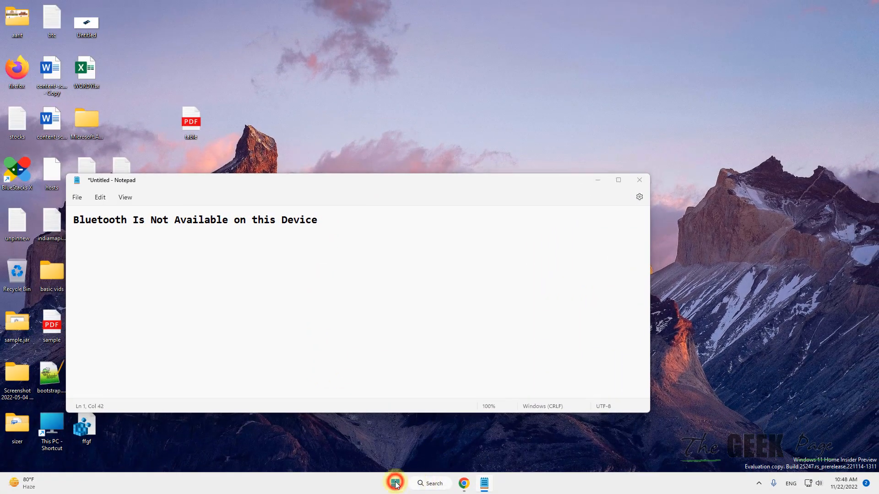
click(395, 484)
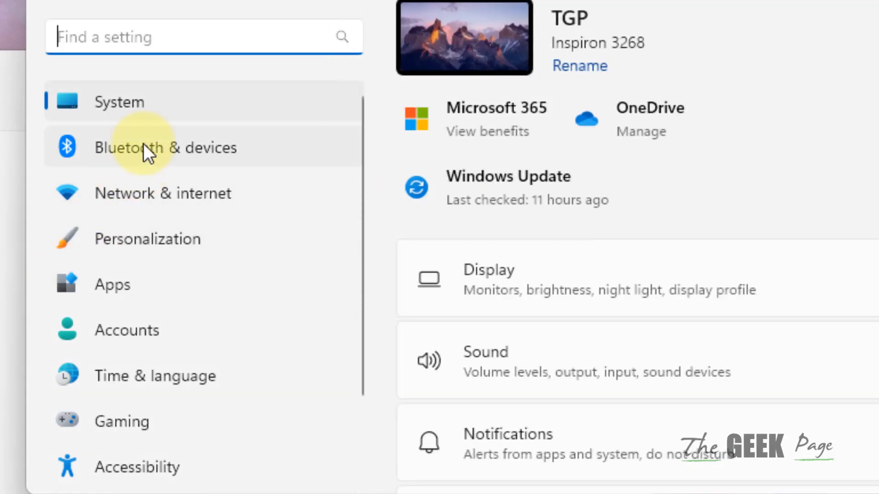
scroll(down, 3)
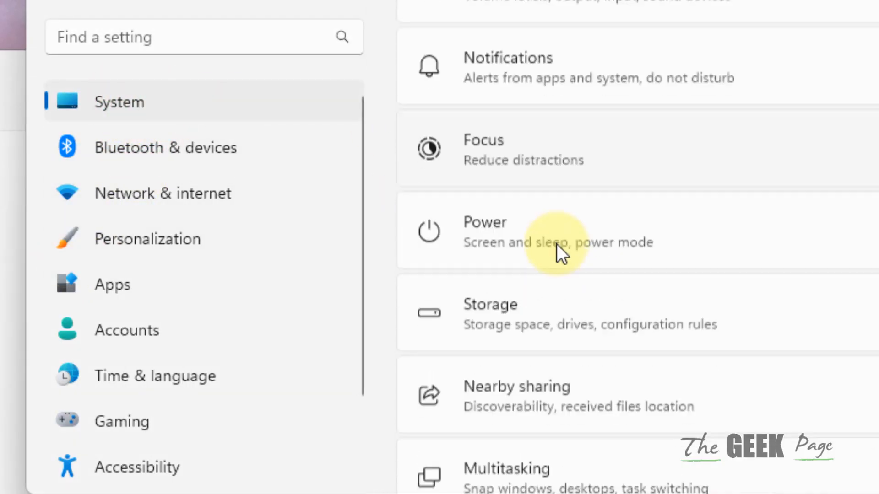
scroll(down, 3)
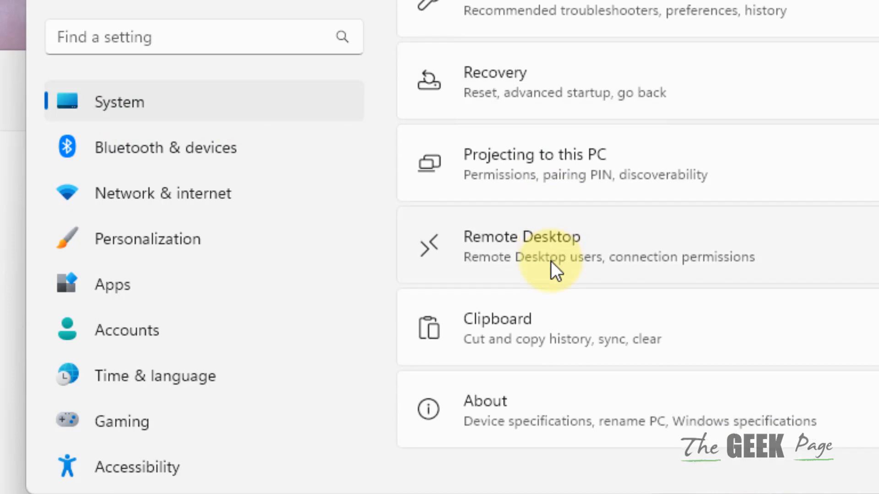
scroll(up, 3)
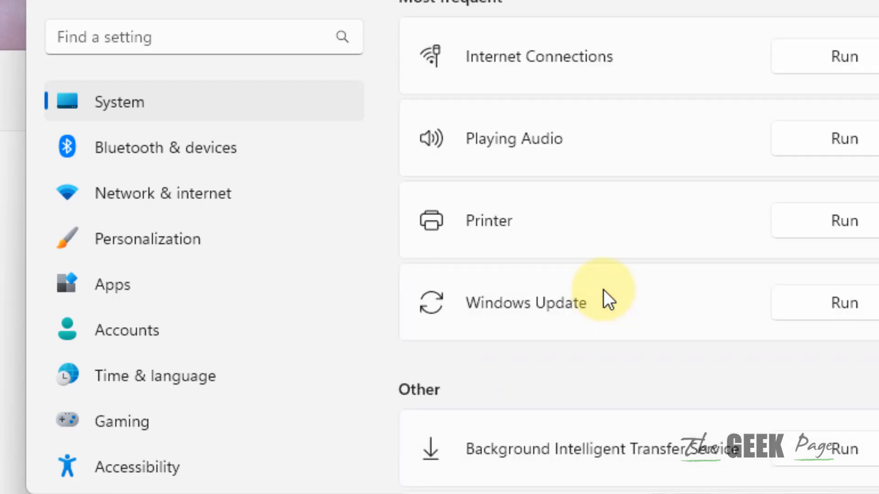
scroll(down, 3)
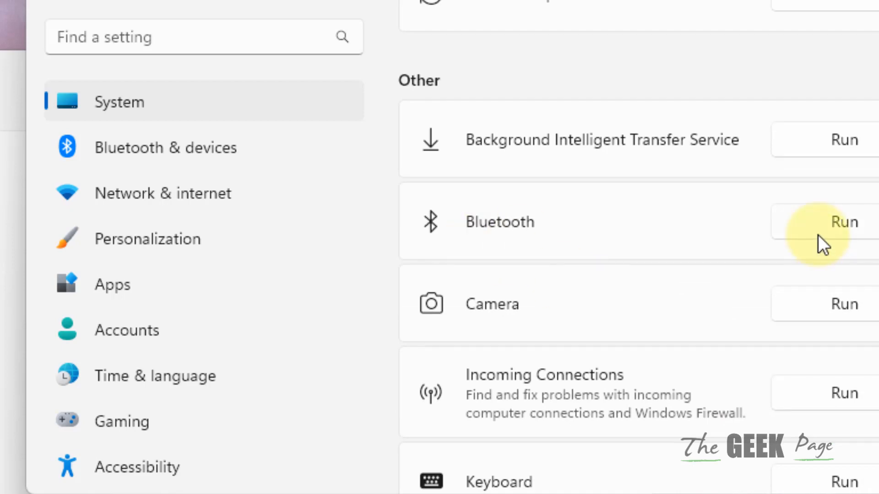
Step: Run the Bluetooth troubleshooter so it starts detecting Bluetooth problems
click(844, 222)
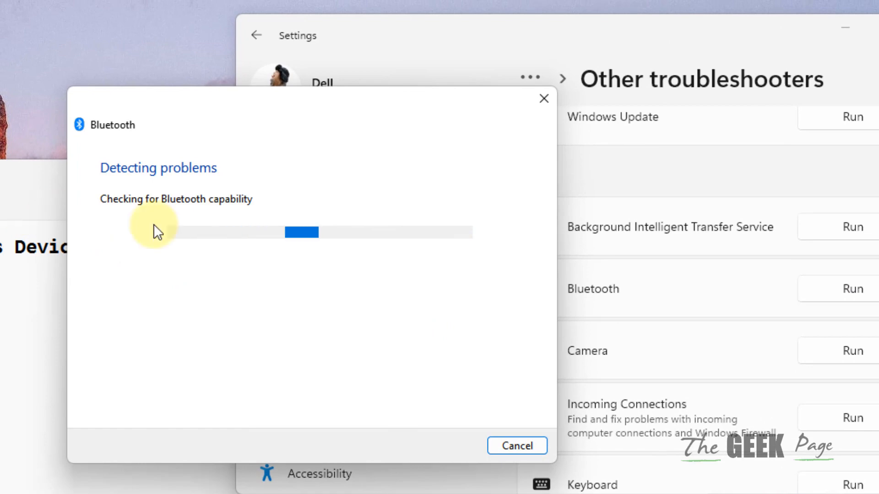
mouse_move(157, 232)
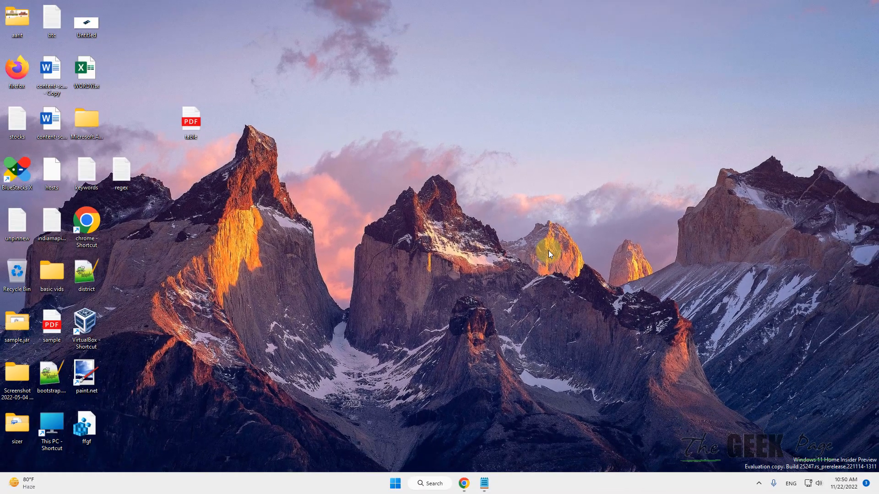
Step: Go to Settings > Bluetooth & devices and scroll to More Bluetooth settings
click(395, 483)
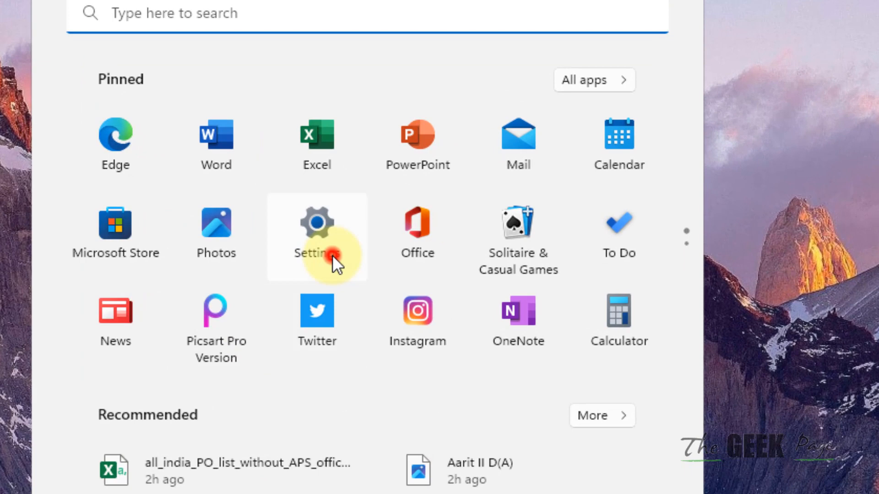
click(317, 235)
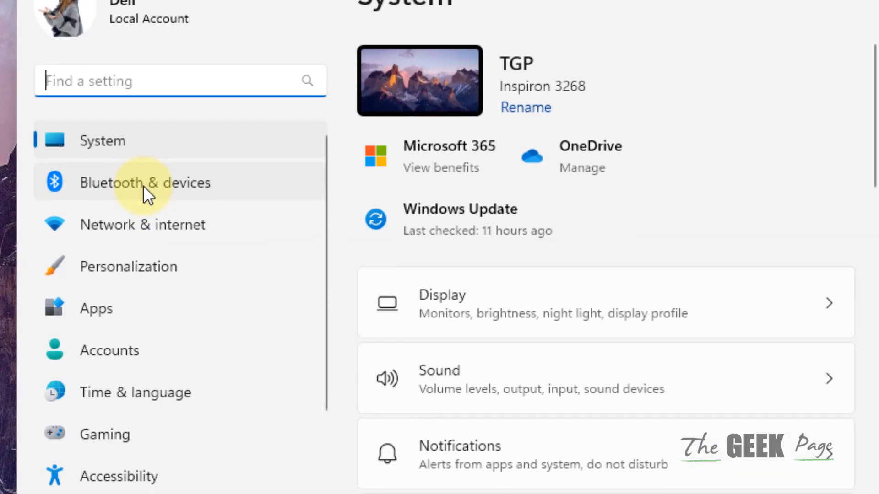
click(144, 183)
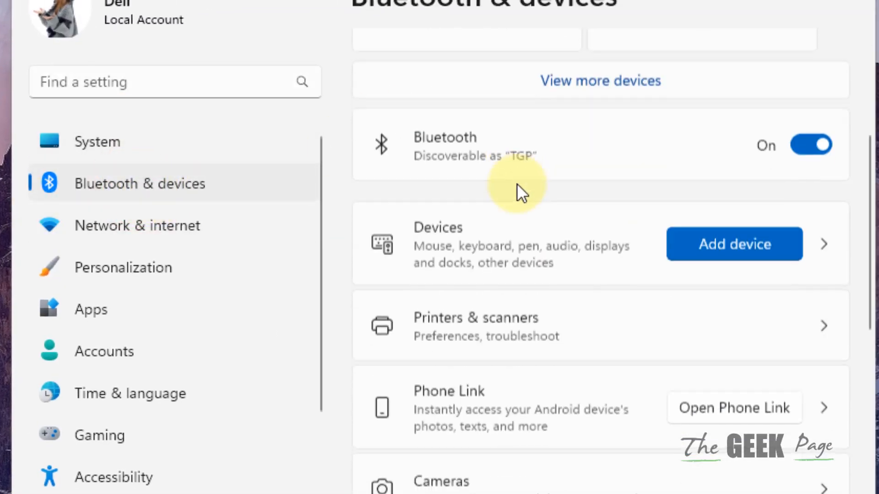
mouse_move(479, 272)
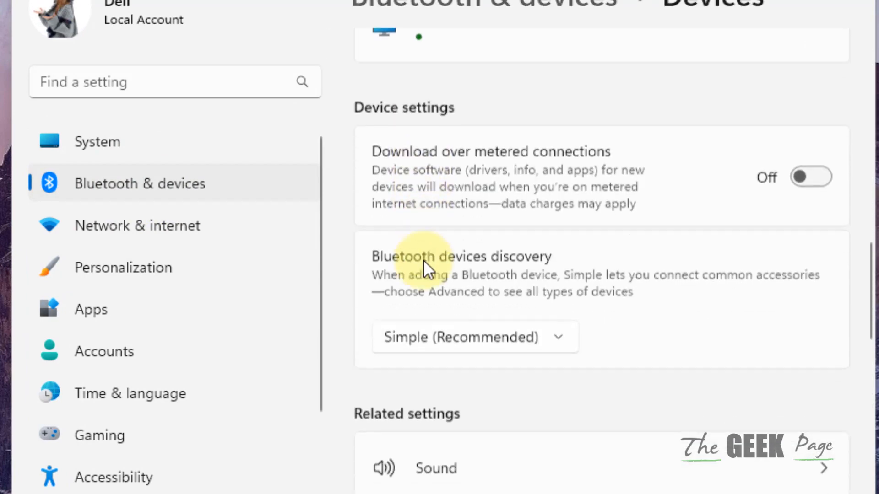
scroll(down, 3)
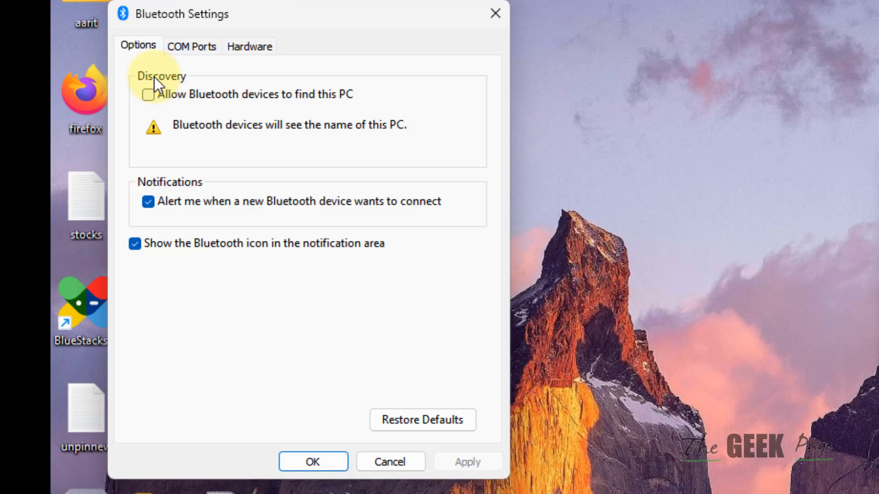
Step: Tick 'Allow Bluetooth devices to find this PC' in Bluetooth Settings
click(148, 95)
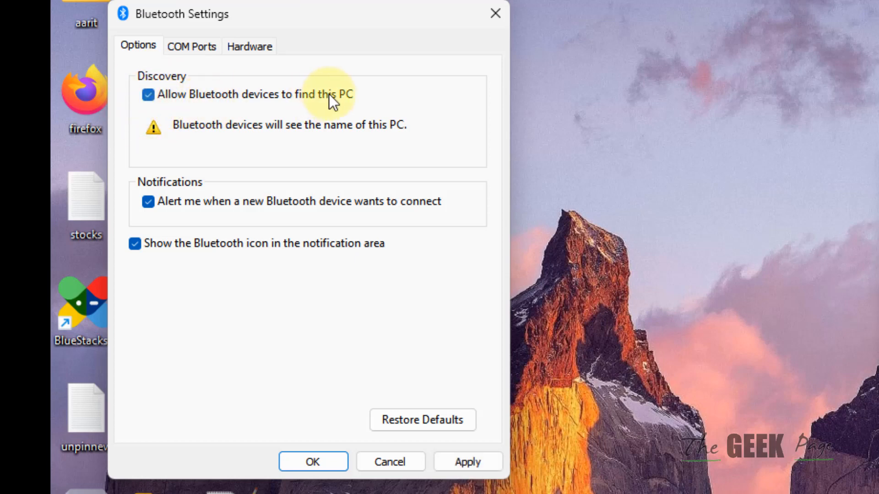
mouse_move(358, 105)
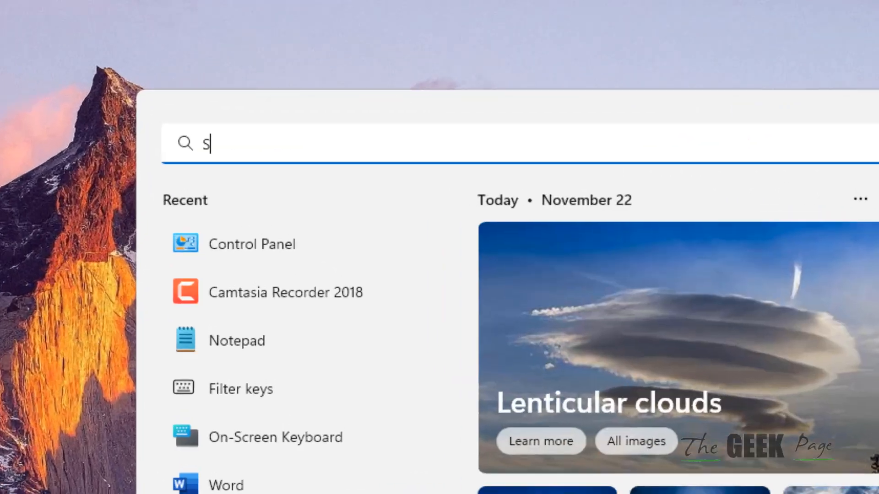
Step: Search 'services', launch the Services app and open Bluetooth Support Service properties
text(ERVices)
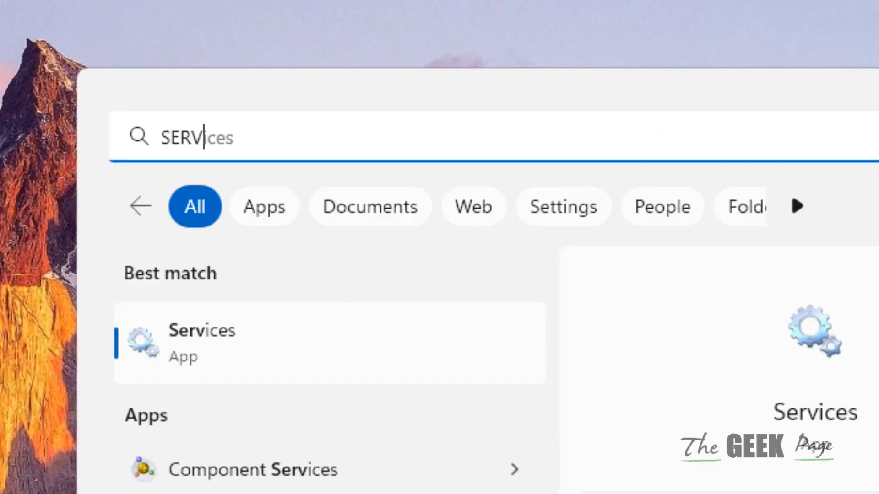
click(202, 342)
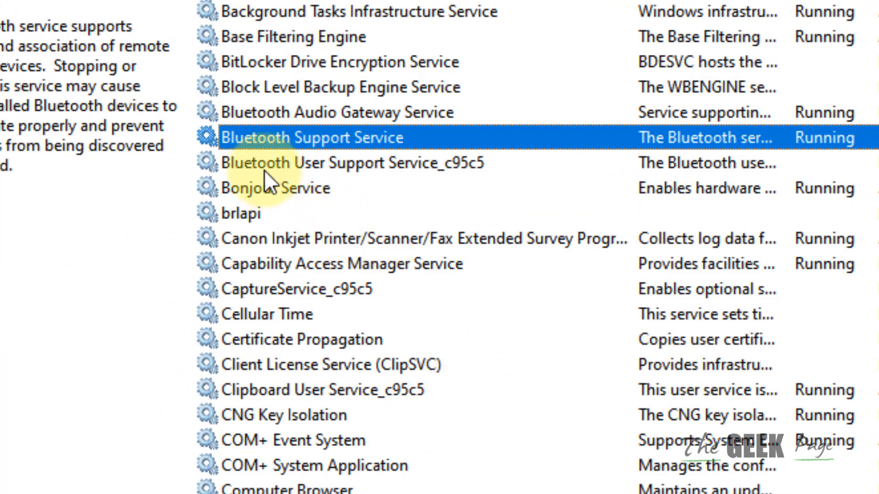
mouse_move(418, 147)
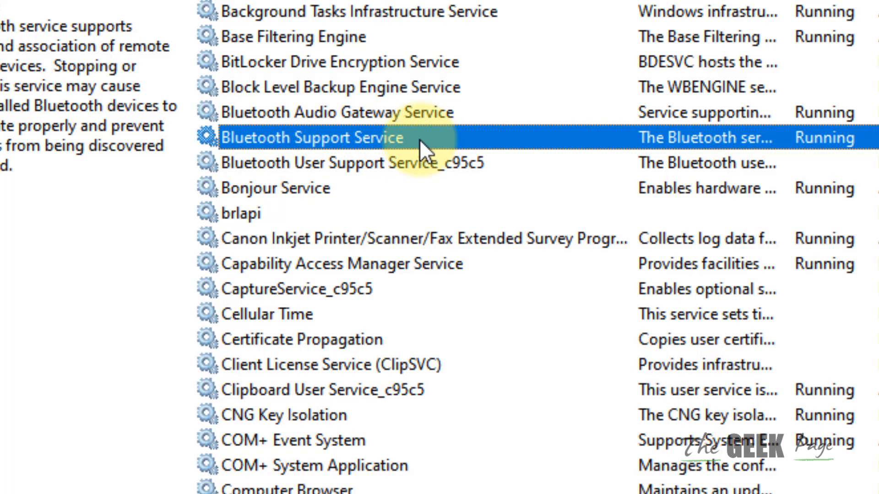
double_click(325, 137)
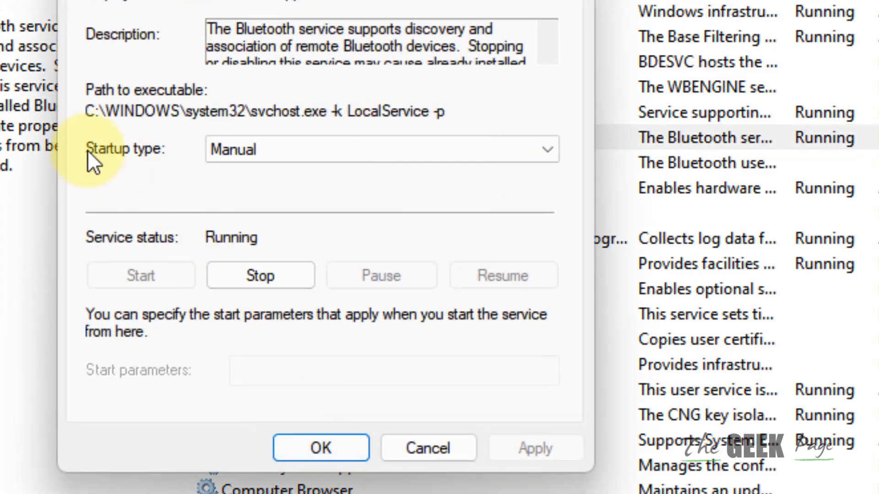
mouse_move(191, 359)
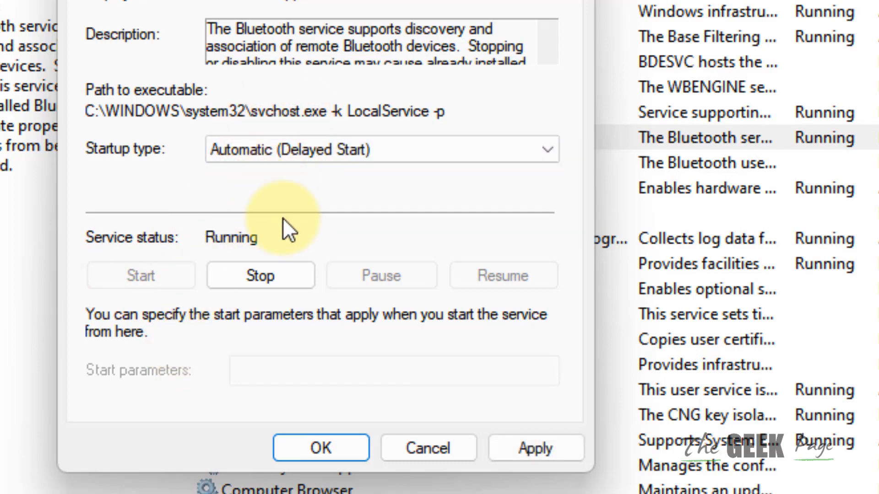
Step: Save Bluetooth Support Service startup type as Automatic (Delayed Start) and close properties
click(320, 448)
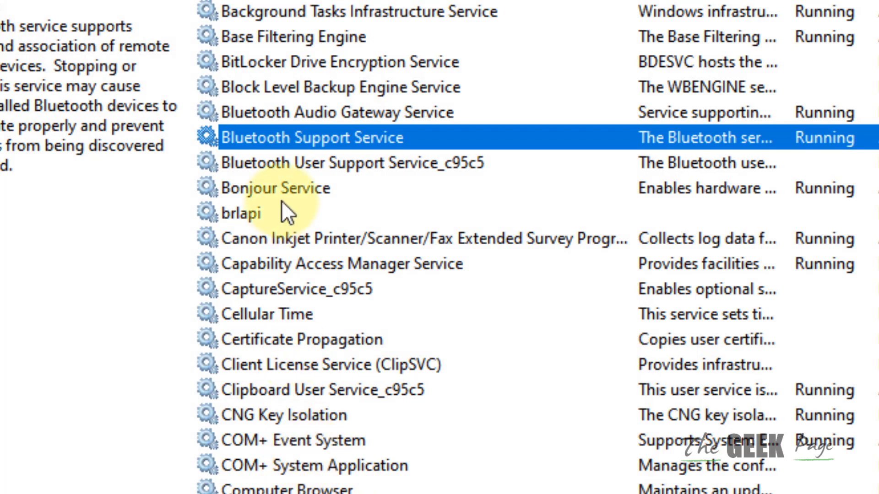
Step: Restart Bluetooth Support Service from its right-click menu until it is running again
right_click(336, 138)
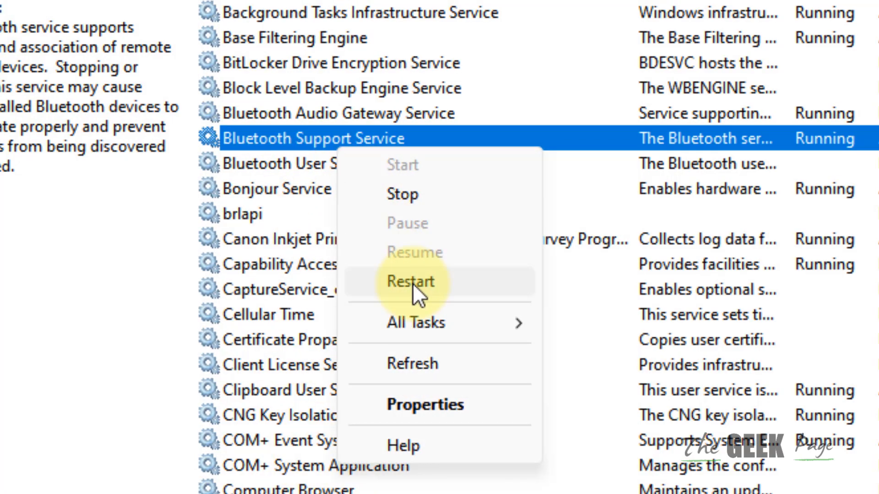
click(410, 282)
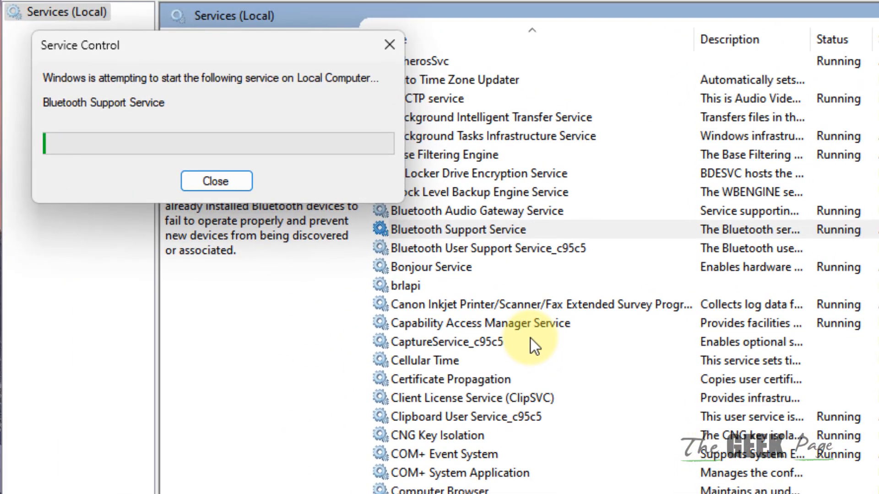
click(216, 180)
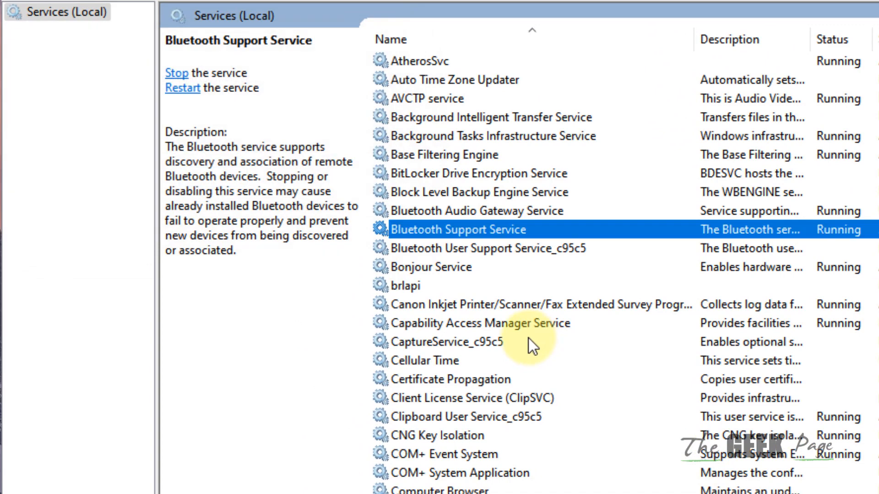